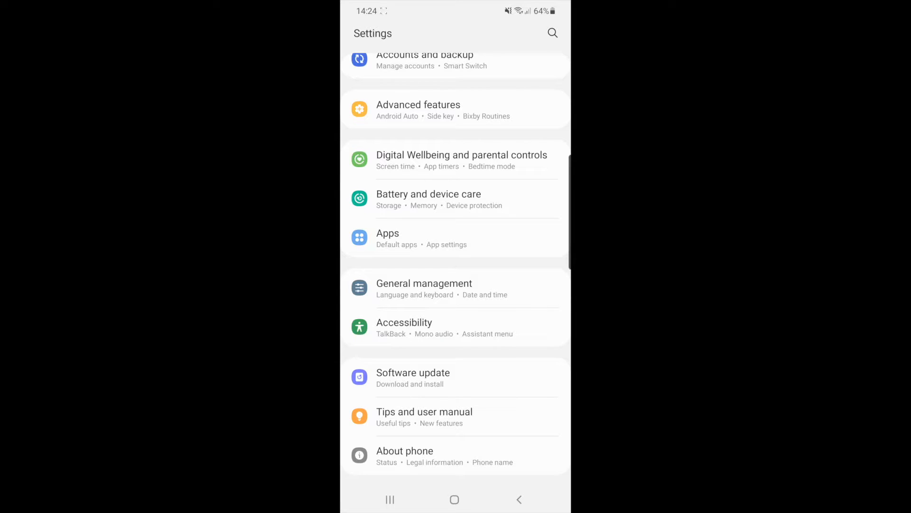
# Reach the Software information page through About phone, showing Android 11 and the build number
pyautogui.click(404, 455)
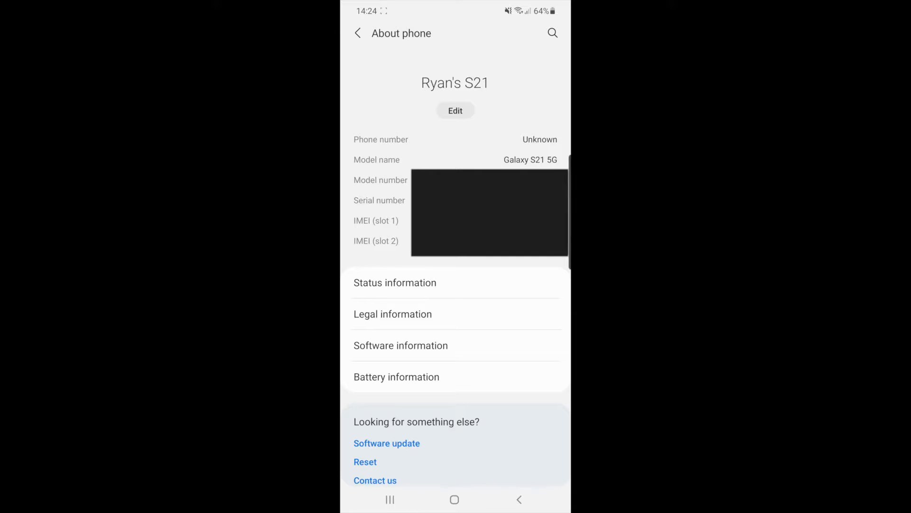
pyautogui.click(400, 345)
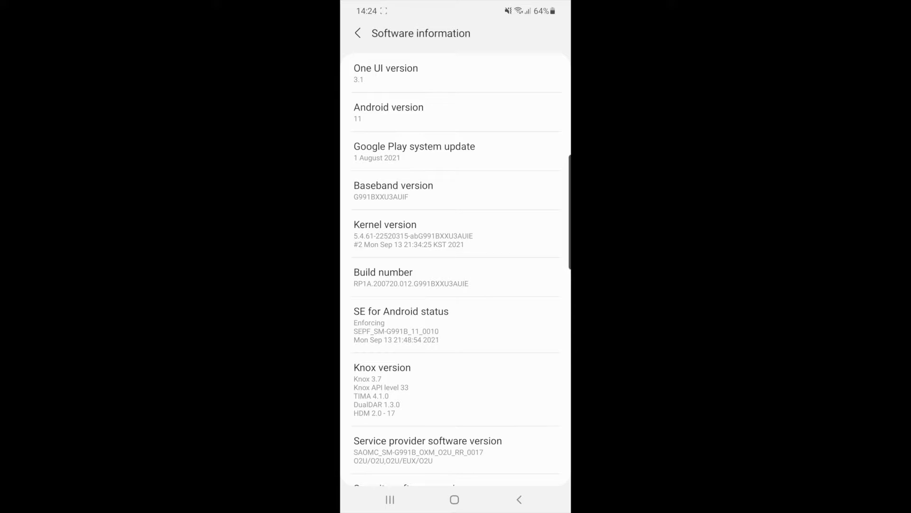
# Tap Build number repeatedly, bringing the developer-mode countdown down to two steps
pyautogui.click(457, 277)
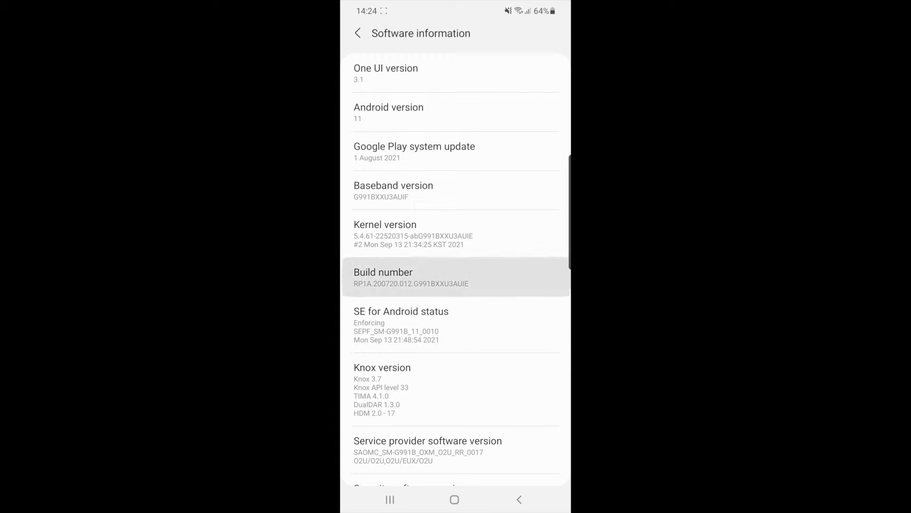
pyautogui.click(382, 277)
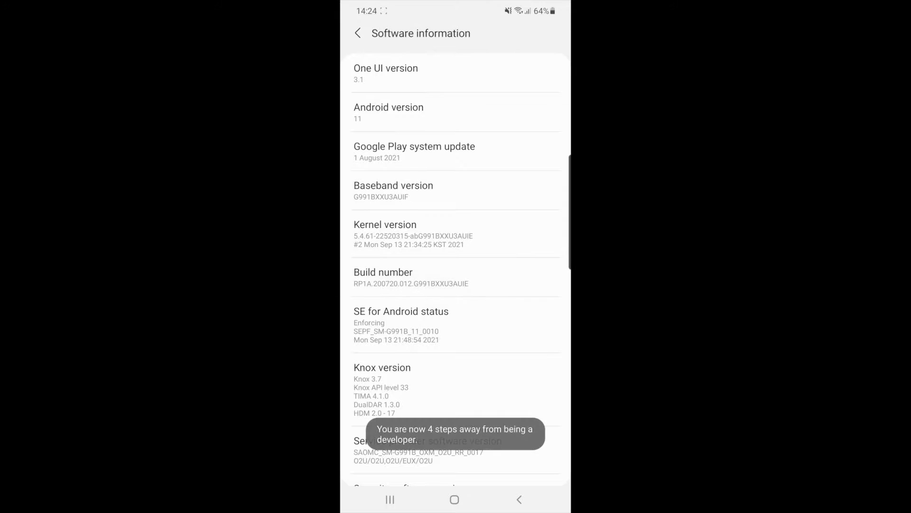
pyautogui.click(455, 277)
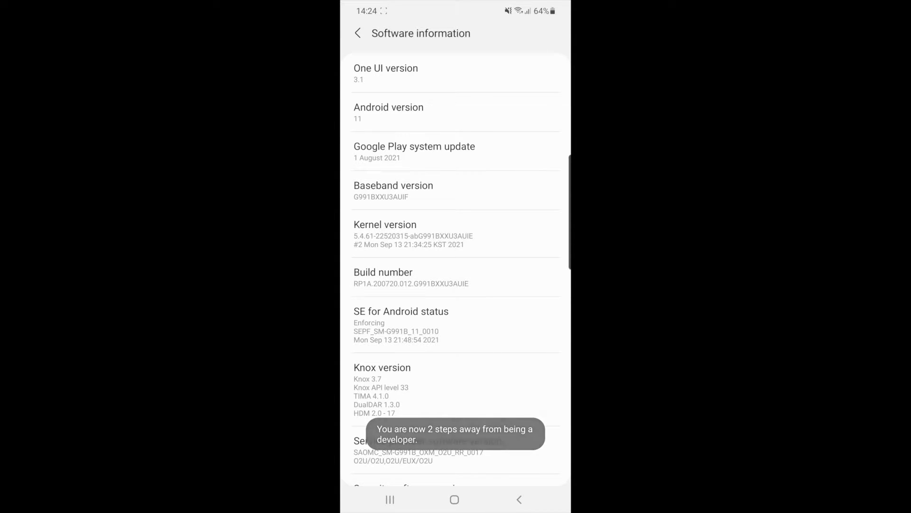
pyautogui.click(383, 277)
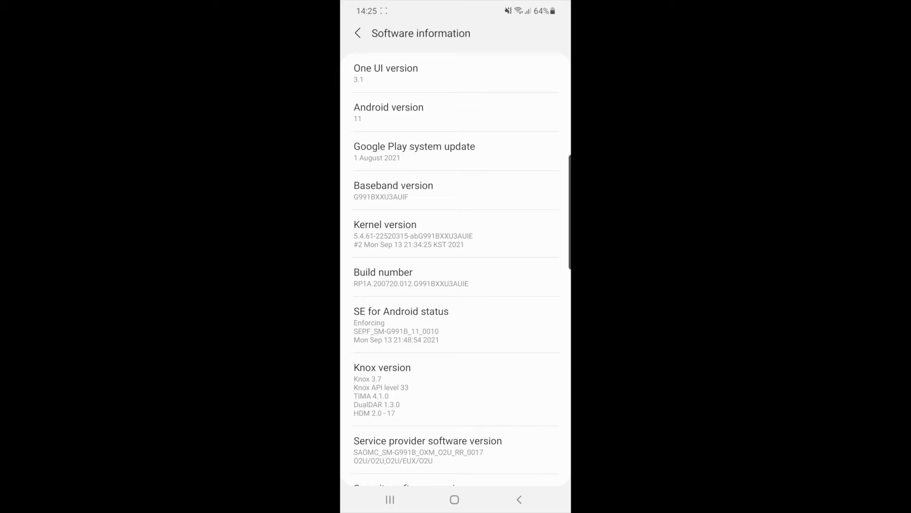
# Return to the main Settings list and enter the now-visible Developer options page
pyautogui.click(358, 34)
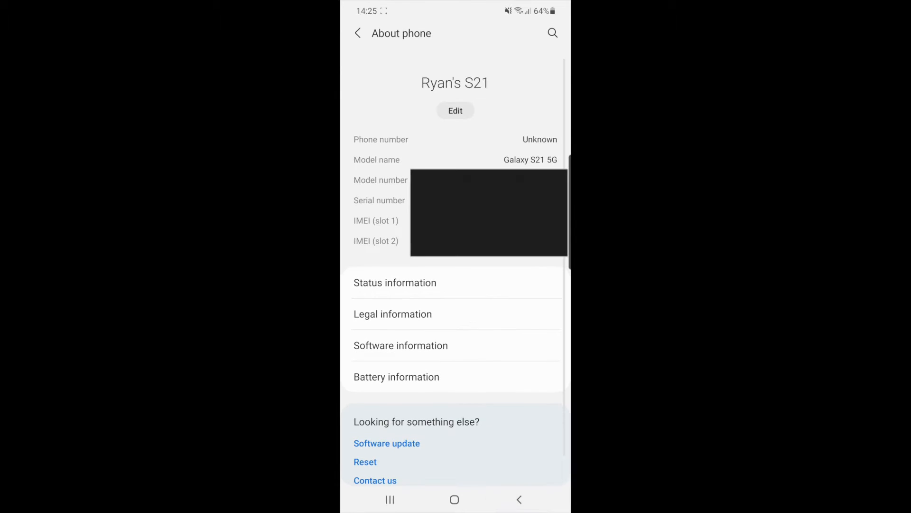
pyautogui.click(358, 33)
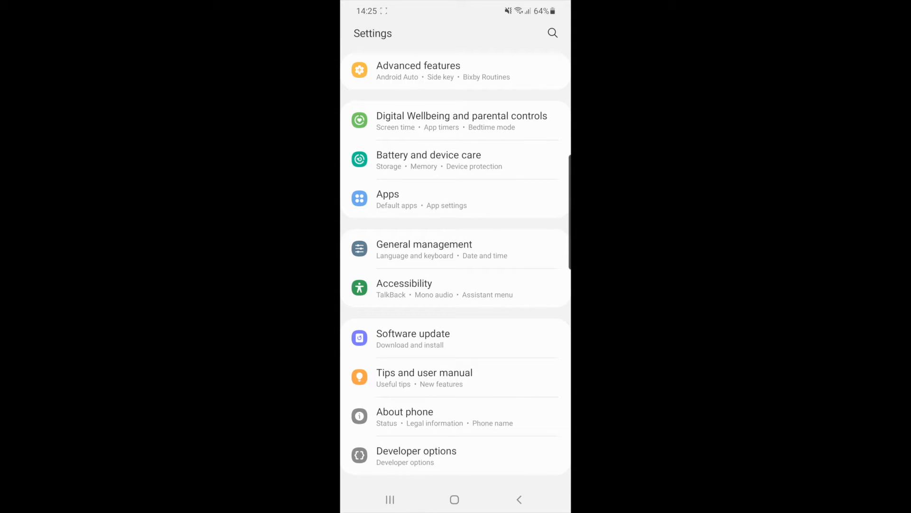
pyautogui.click(416, 456)
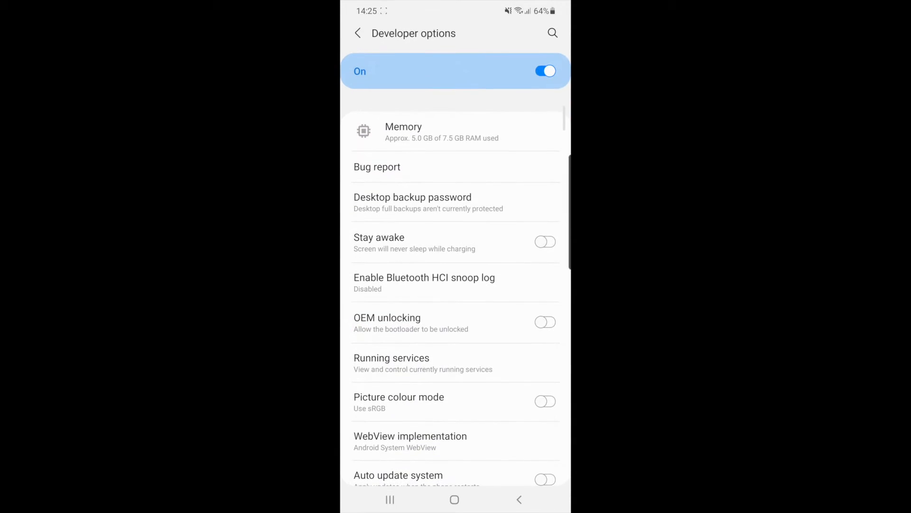
# Scroll the Developer options list past debugging, Bluetooth and input down to the Drawing section
pyautogui.scroll(-3)
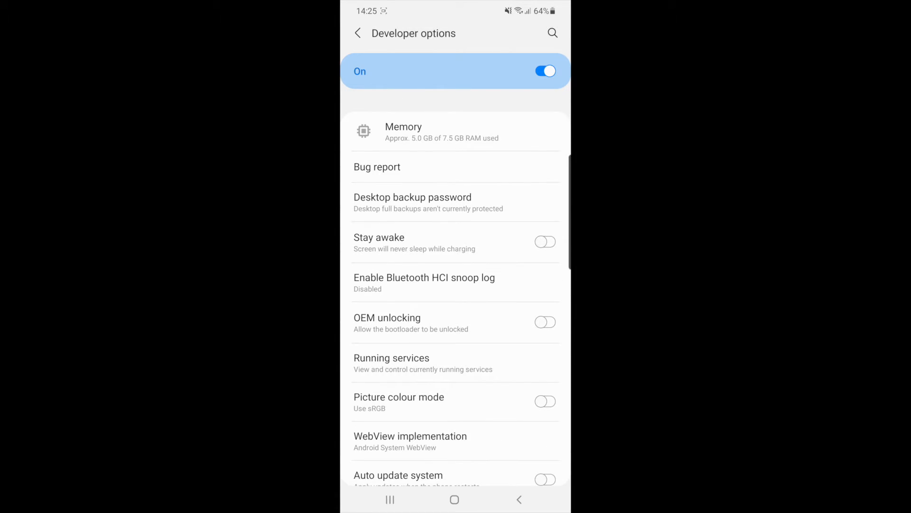
pyautogui.scroll(-3)
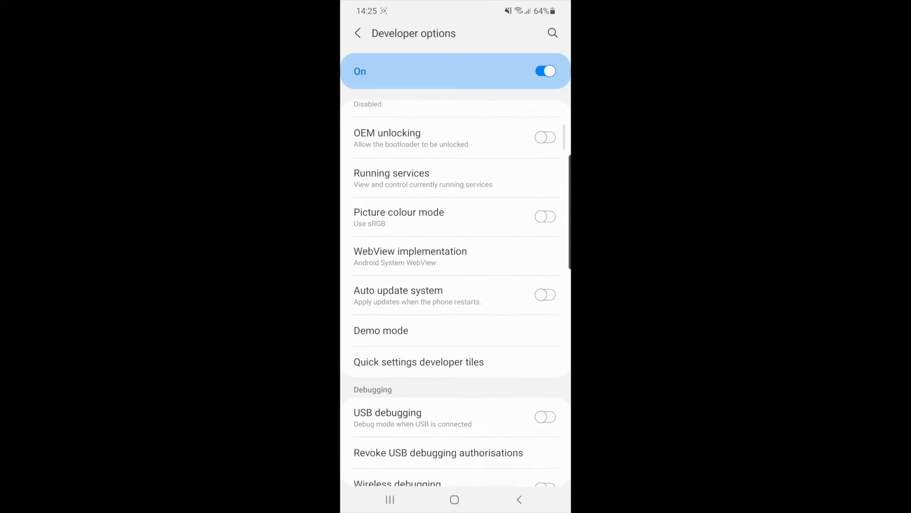
pyautogui.scroll(-3)
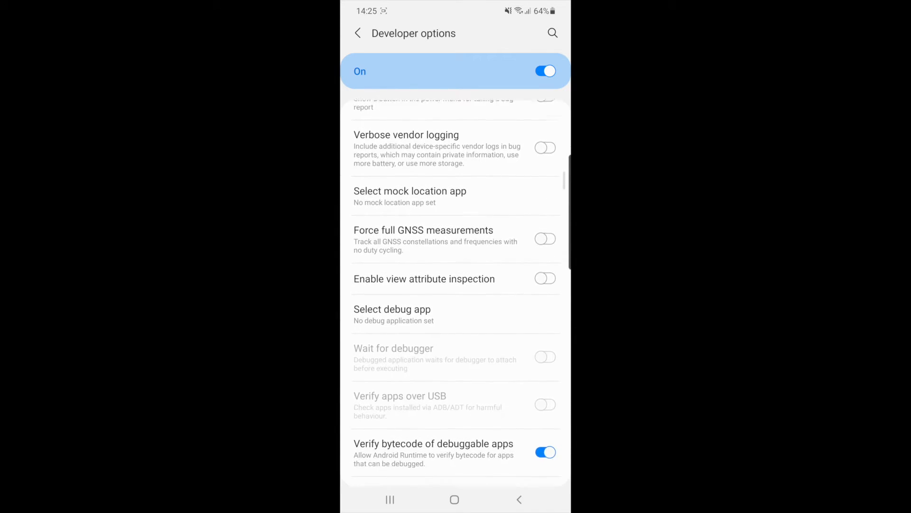
pyautogui.scroll(-3)
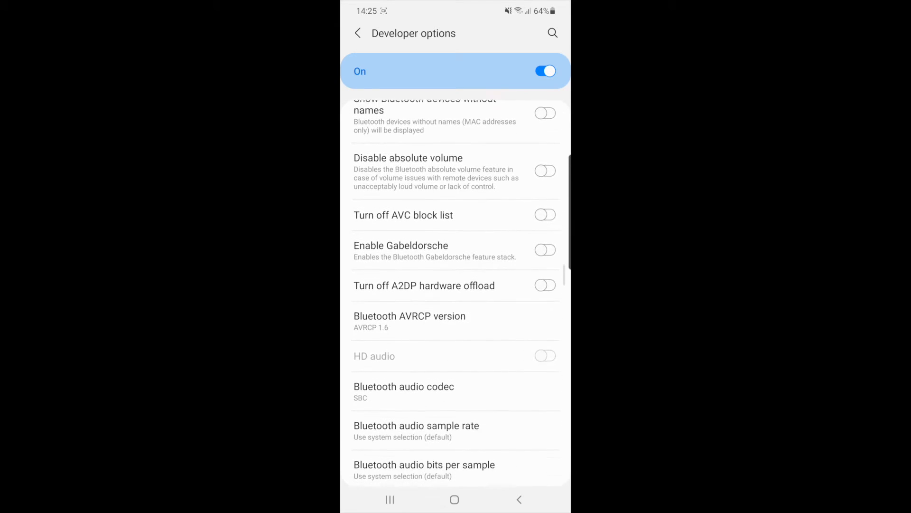
pyautogui.scroll(-3)
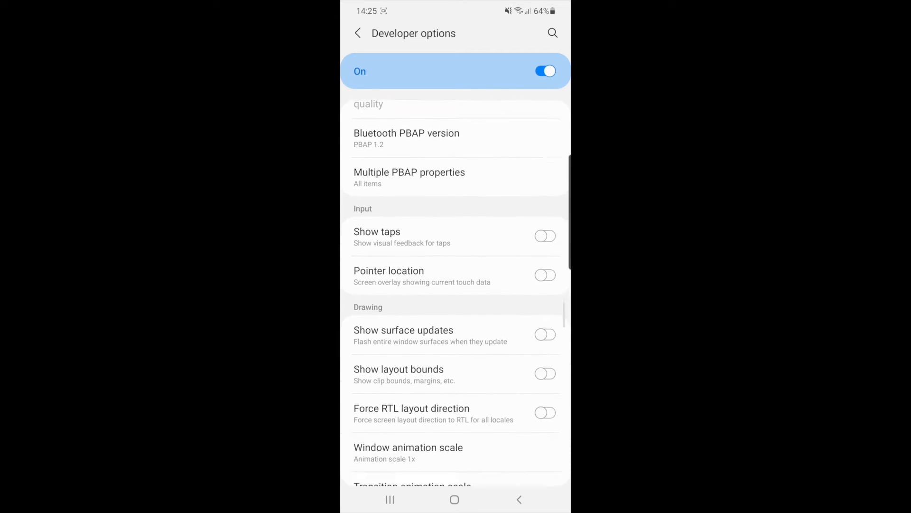
pyautogui.scroll(-3)
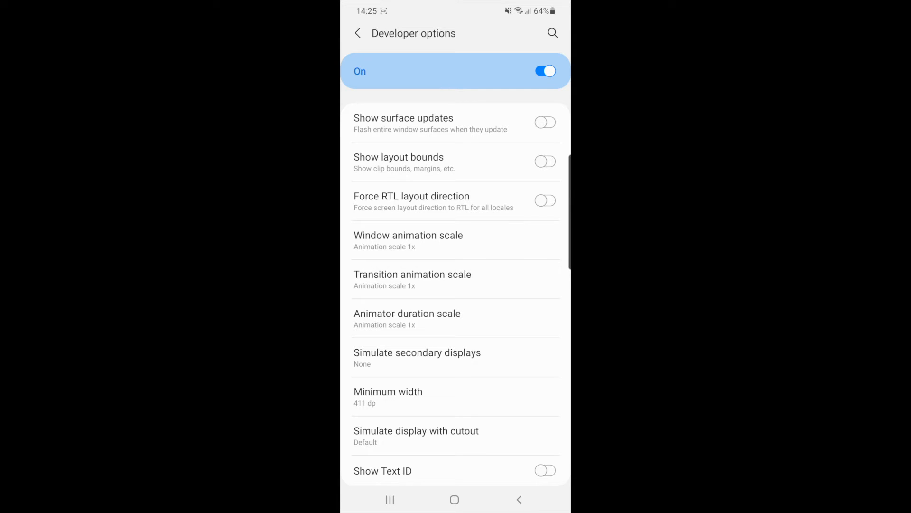
# Set window and transition animation scales to .5x, then bring up the animator duration choices
pyautogui.click(408, 240)
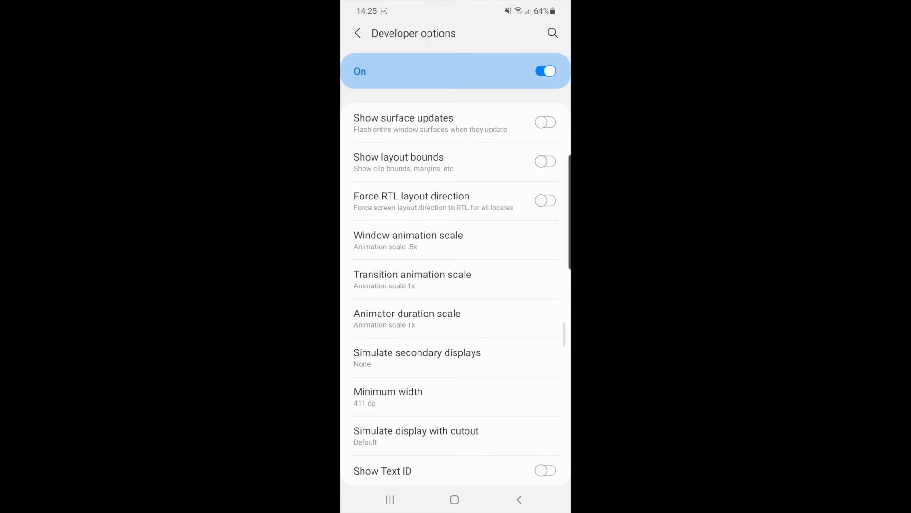
pyautogui.click(412, 280)
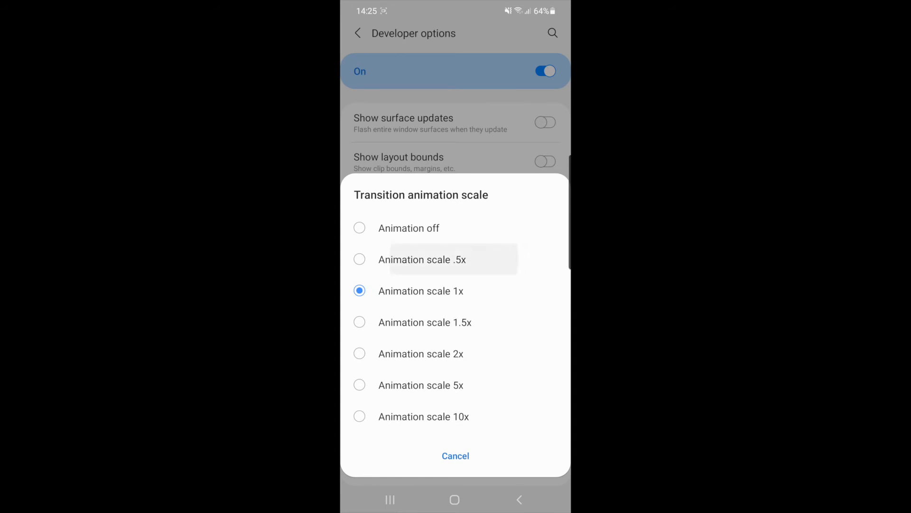
pyautogui.click(421, 260)
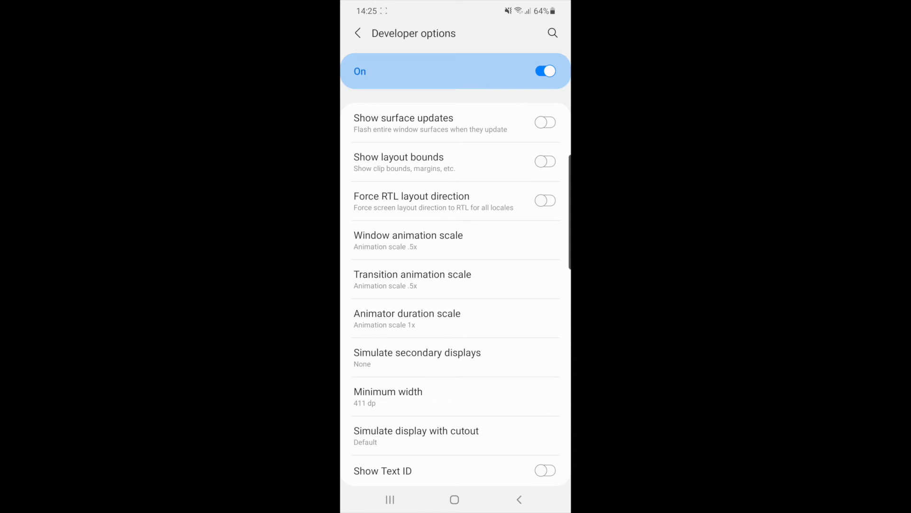
pyautogui.click(407, 319)
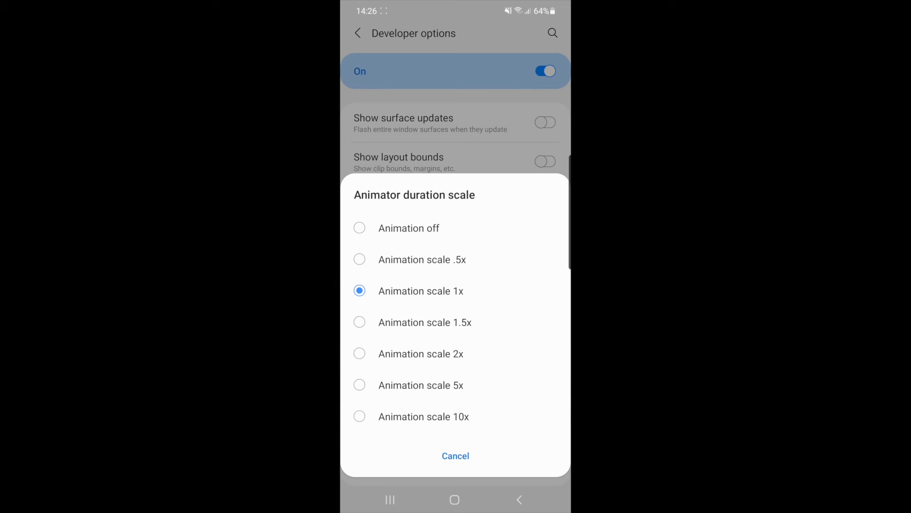